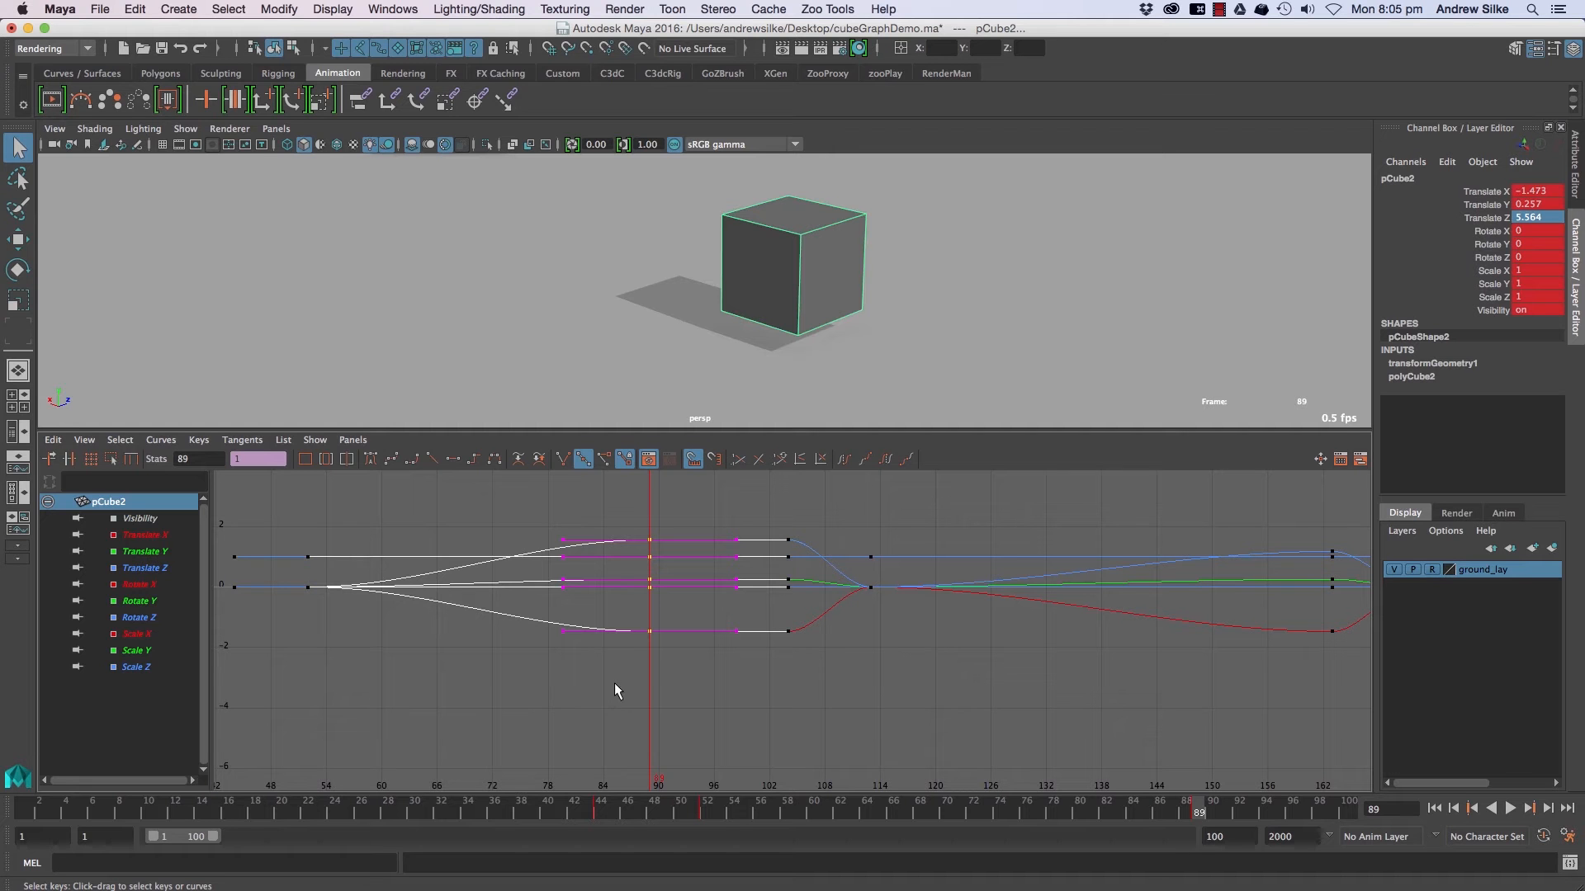
Step: Delete the selected key from pCube2's red Translate X curve
key(Delete)
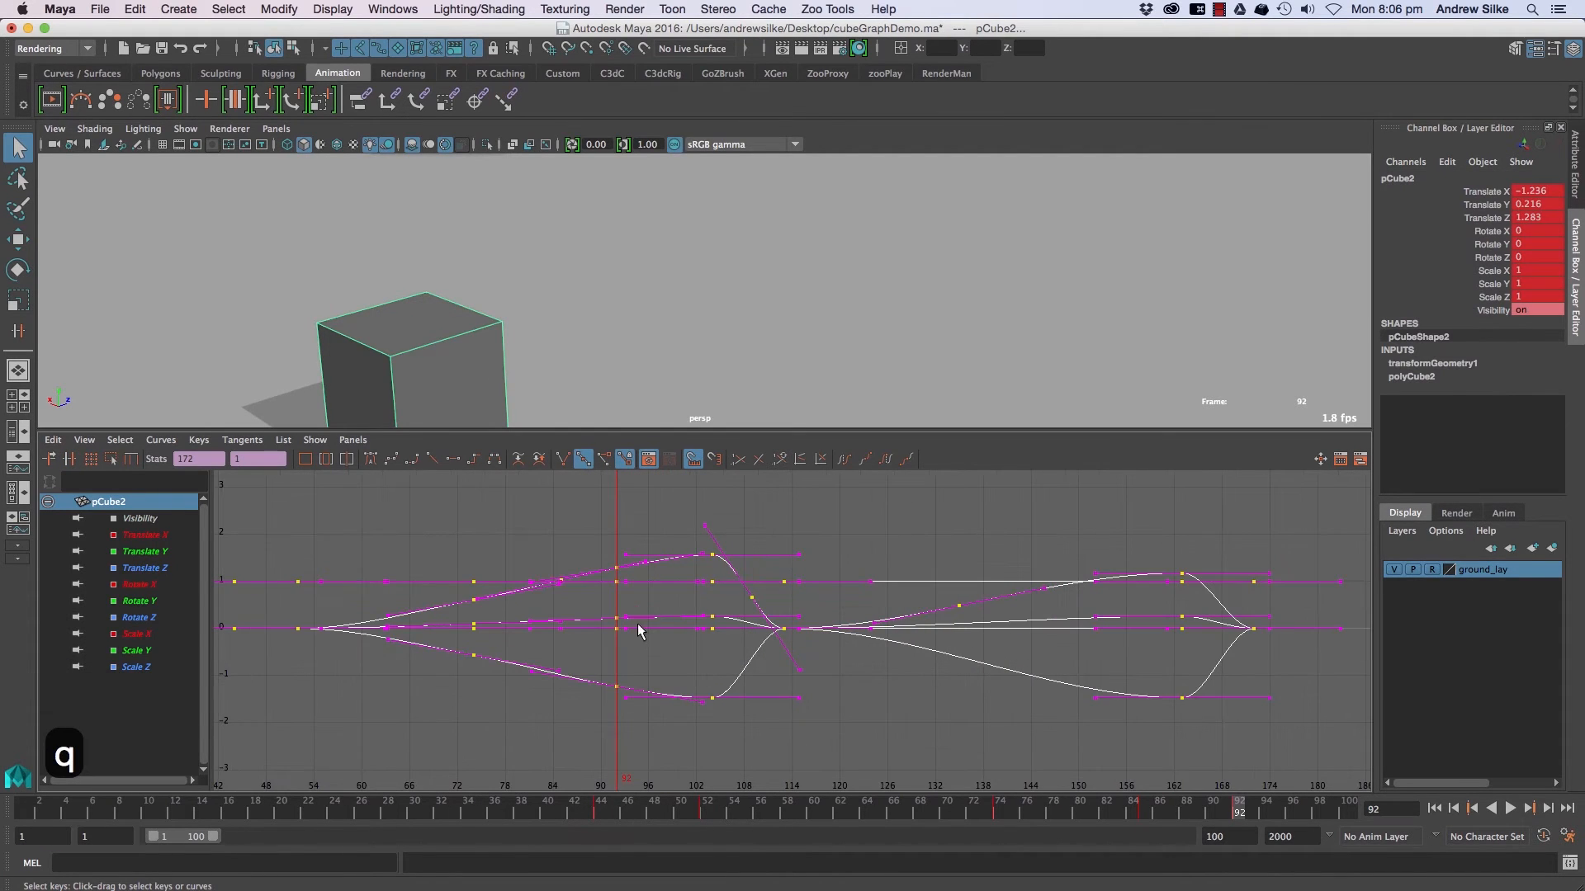
mouse_move(338, 568)
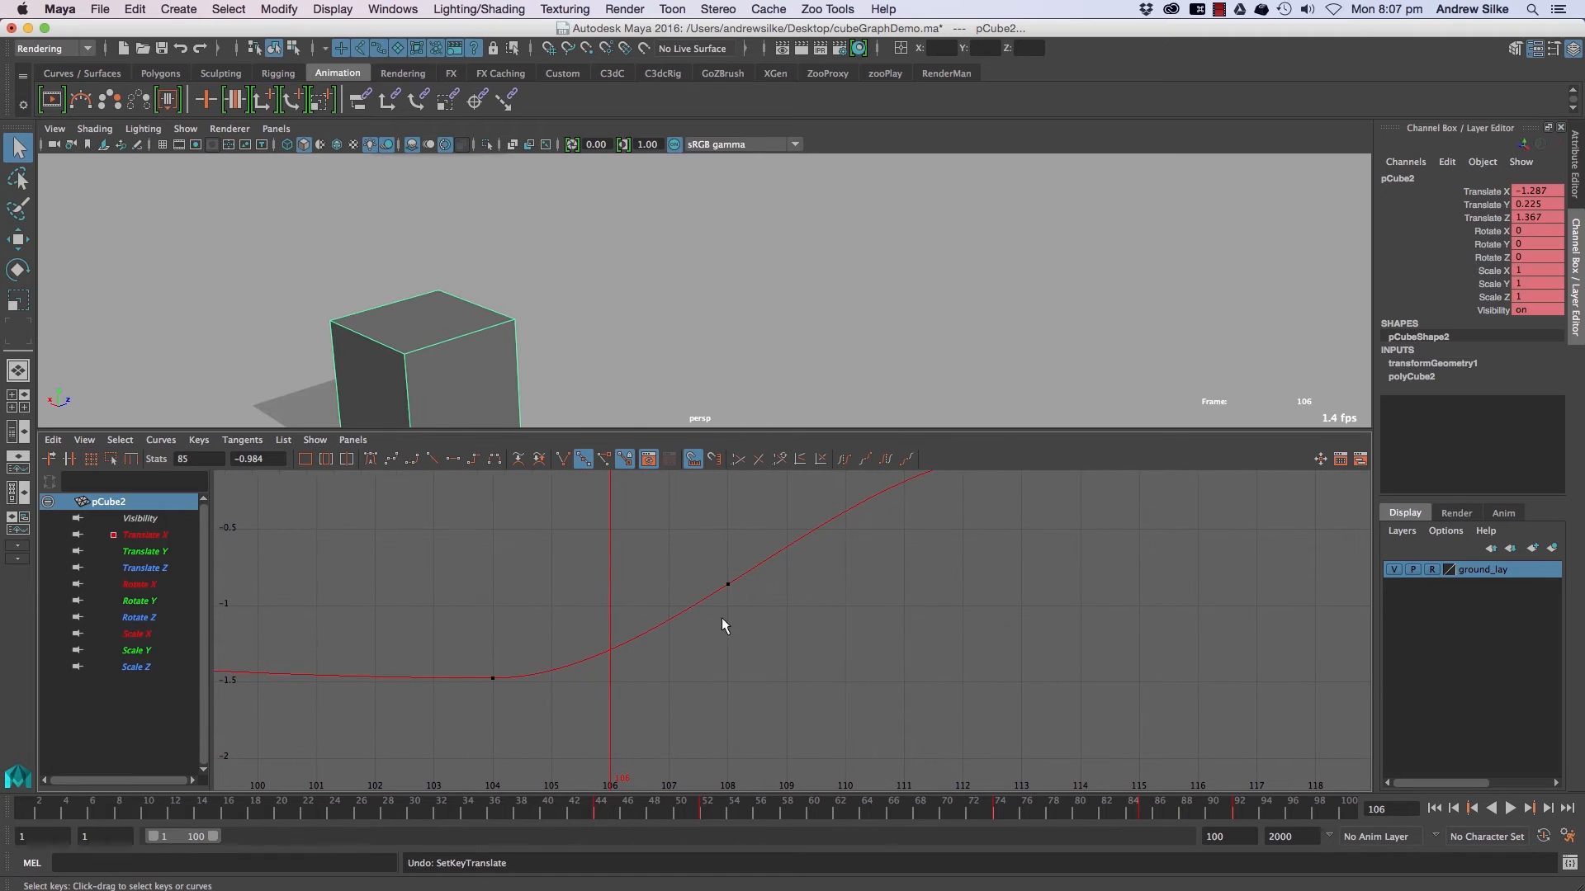
Step: Undo the last three edits so all of pCube2's curves show again
key(cmd+z)
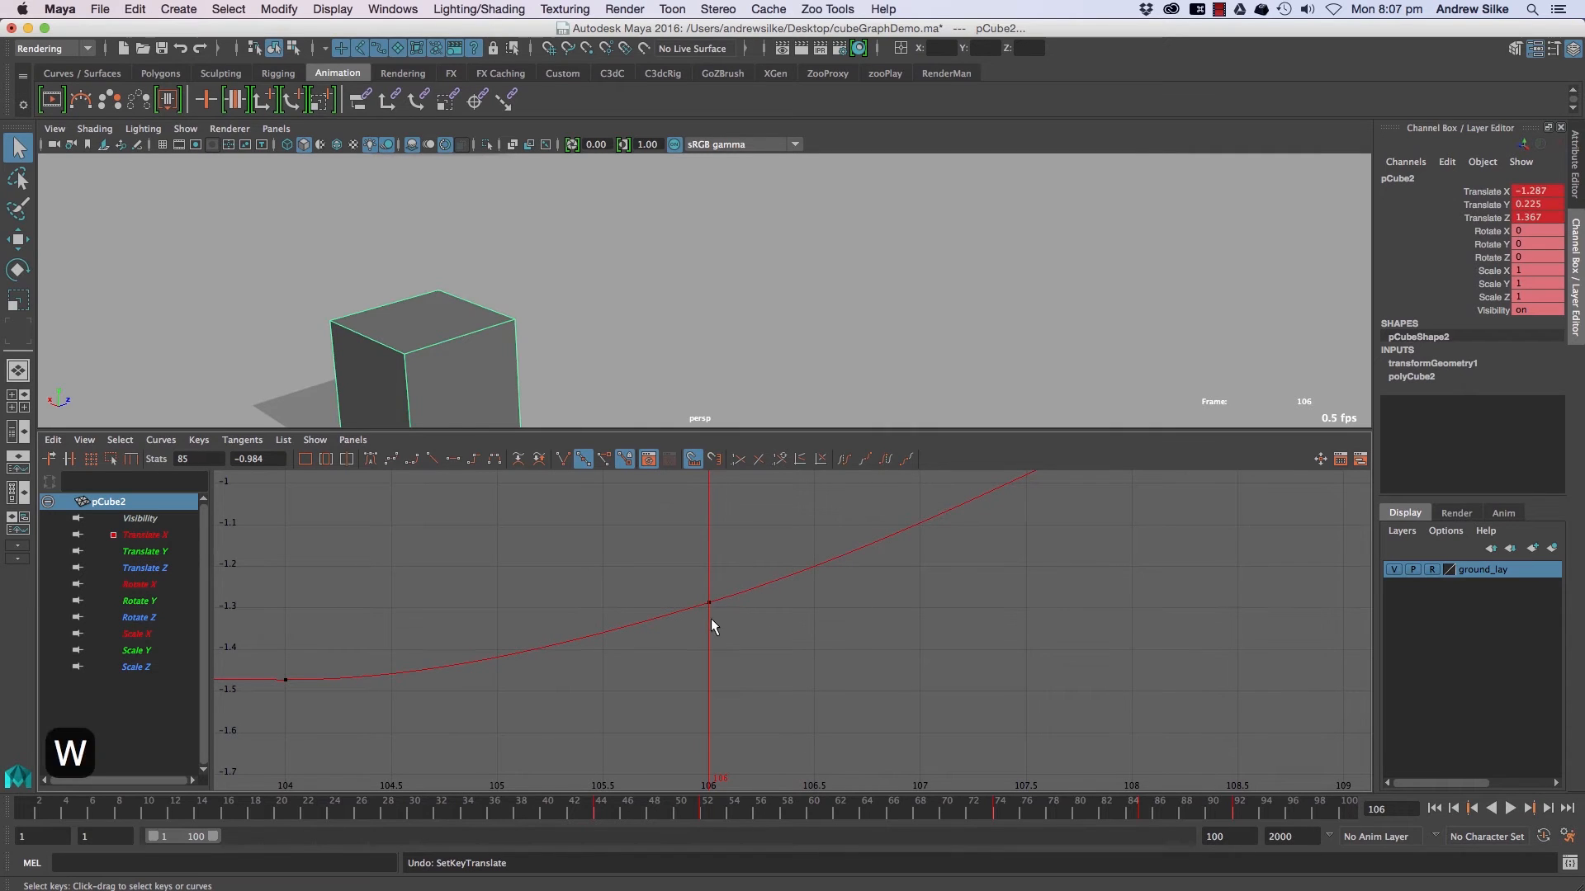
key(cmd+z)
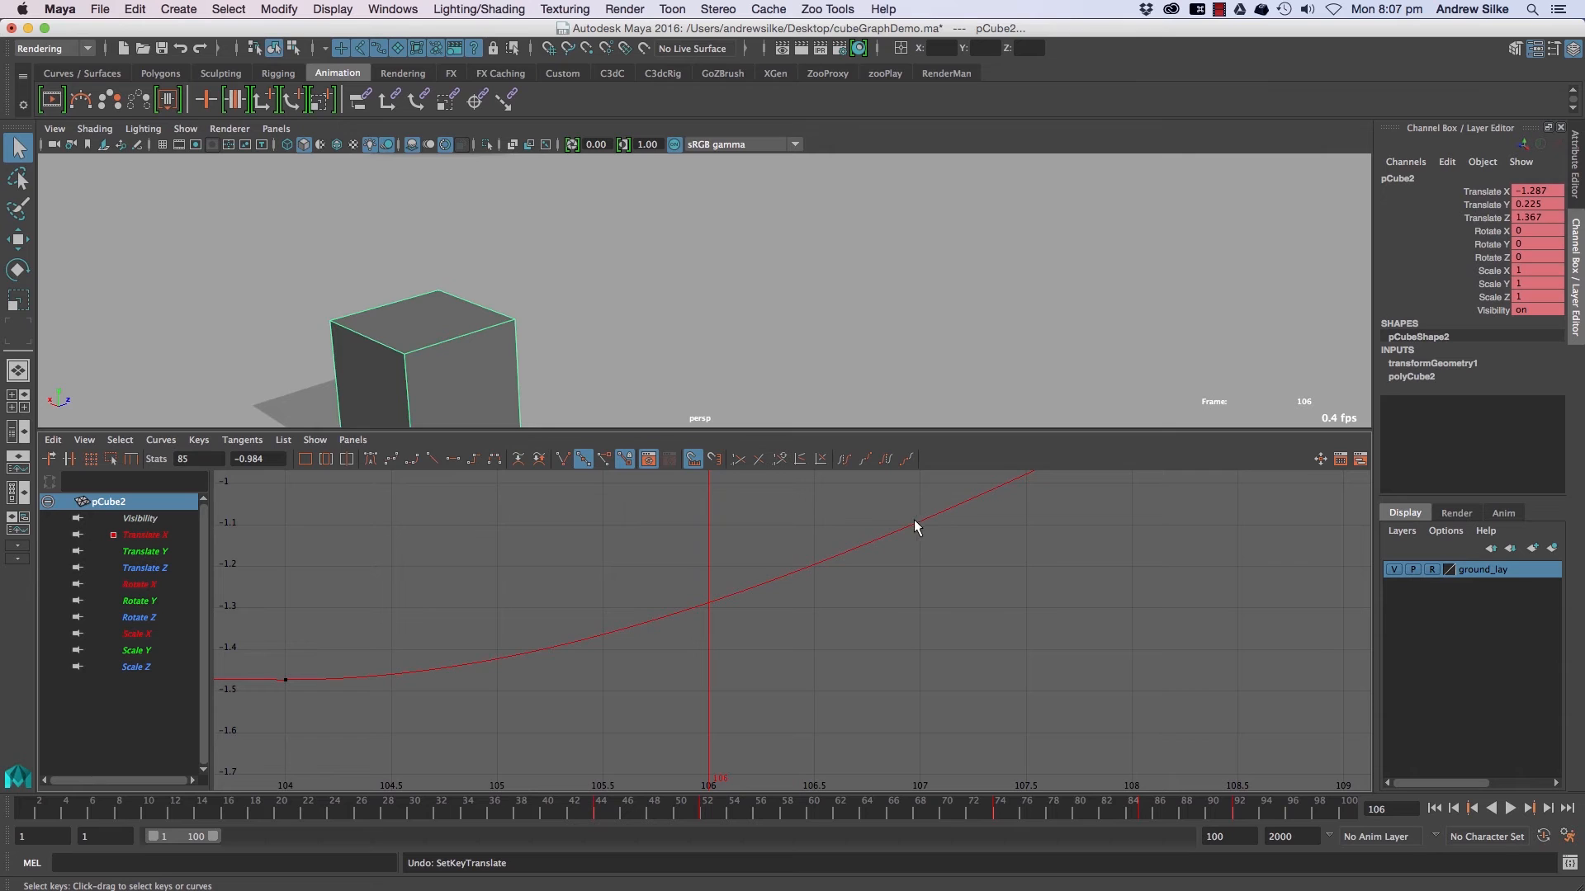
key(cmd+z)
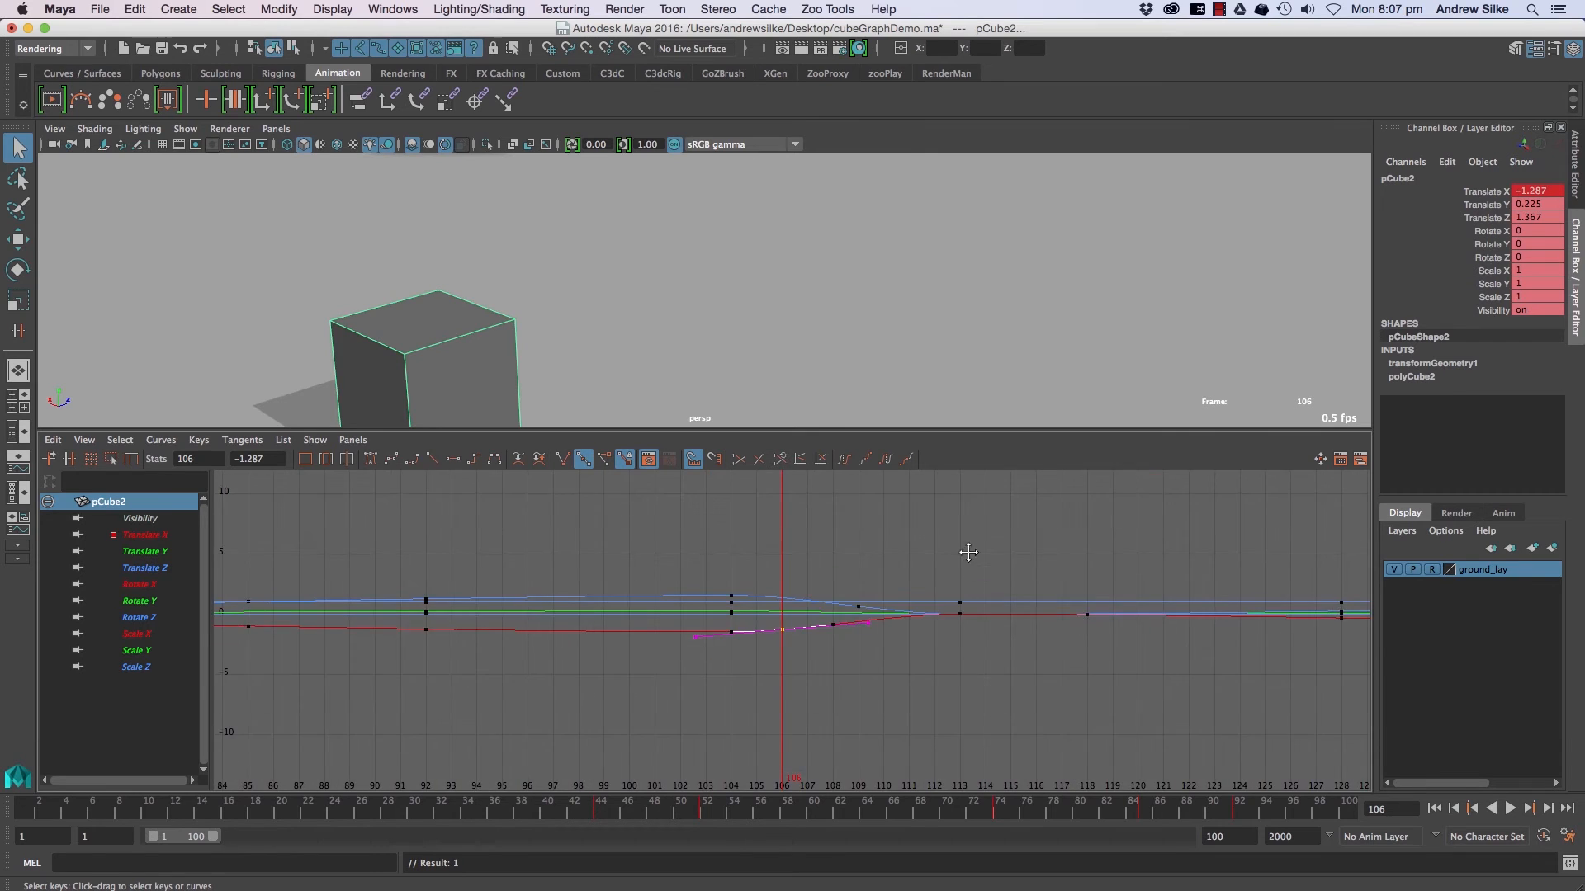
Step: Add a dipping key near frame 115 with the Add Key Tool, undoing unwanted keys
click(198, 440)
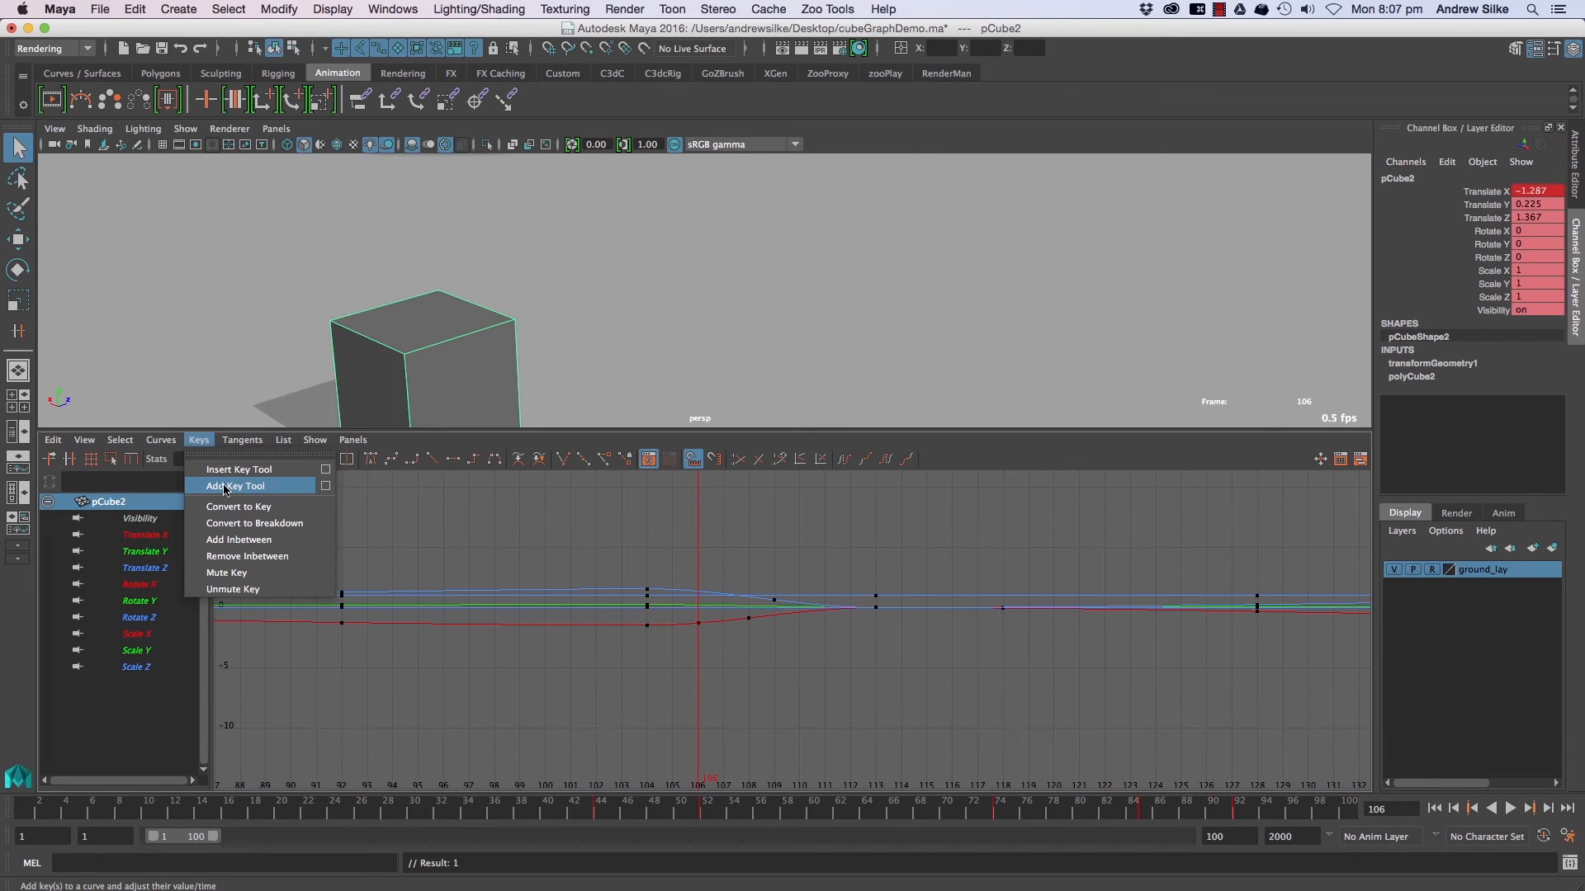
click(233, 487)
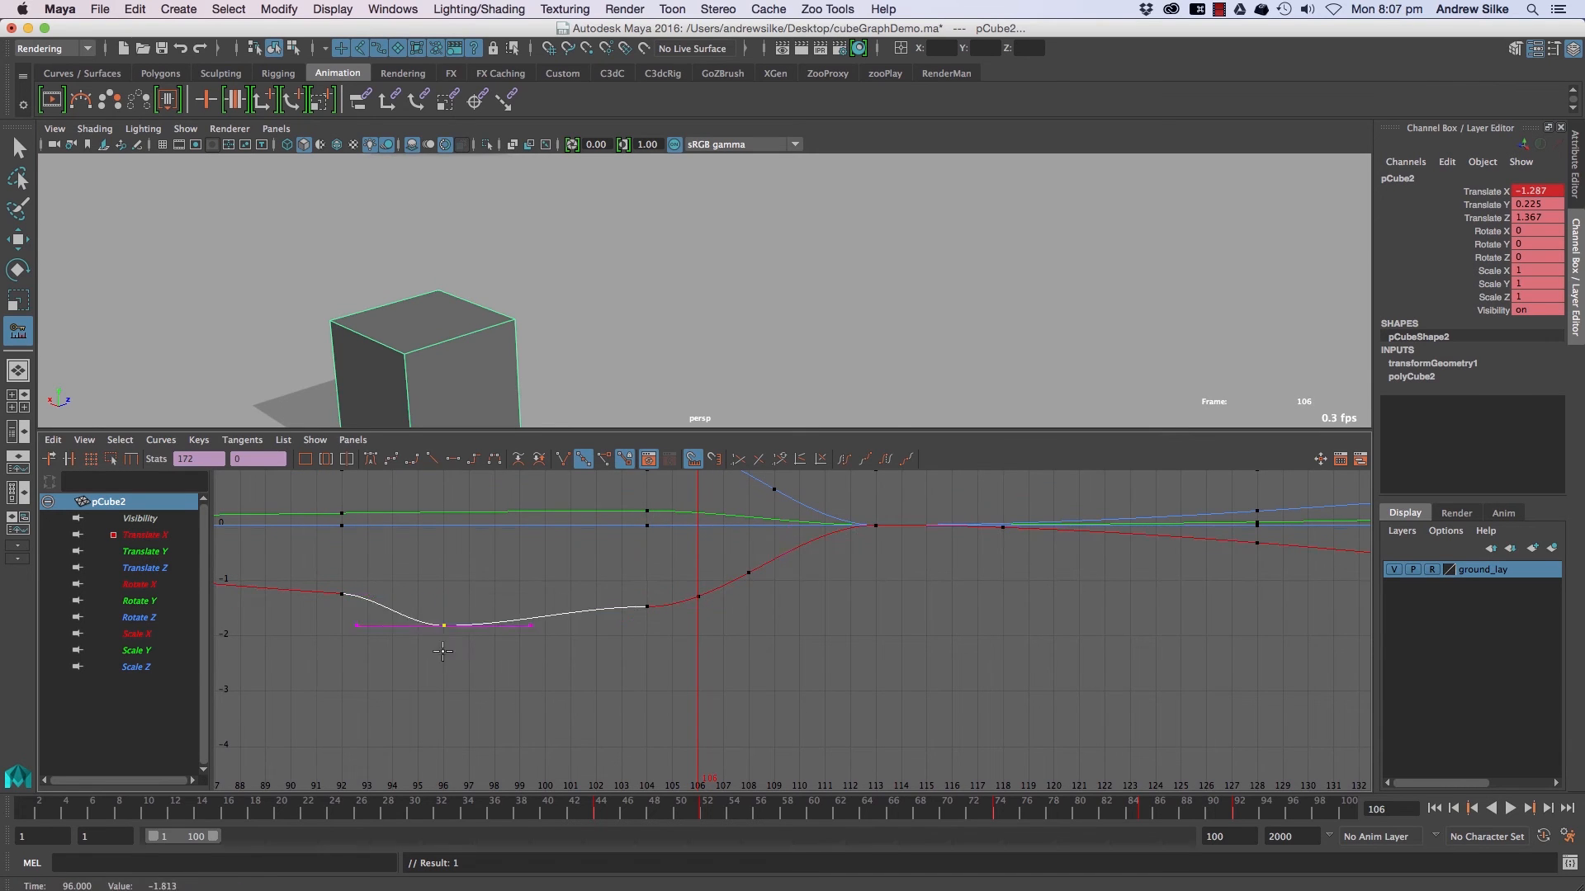
drag(441, 624, 930, 614)
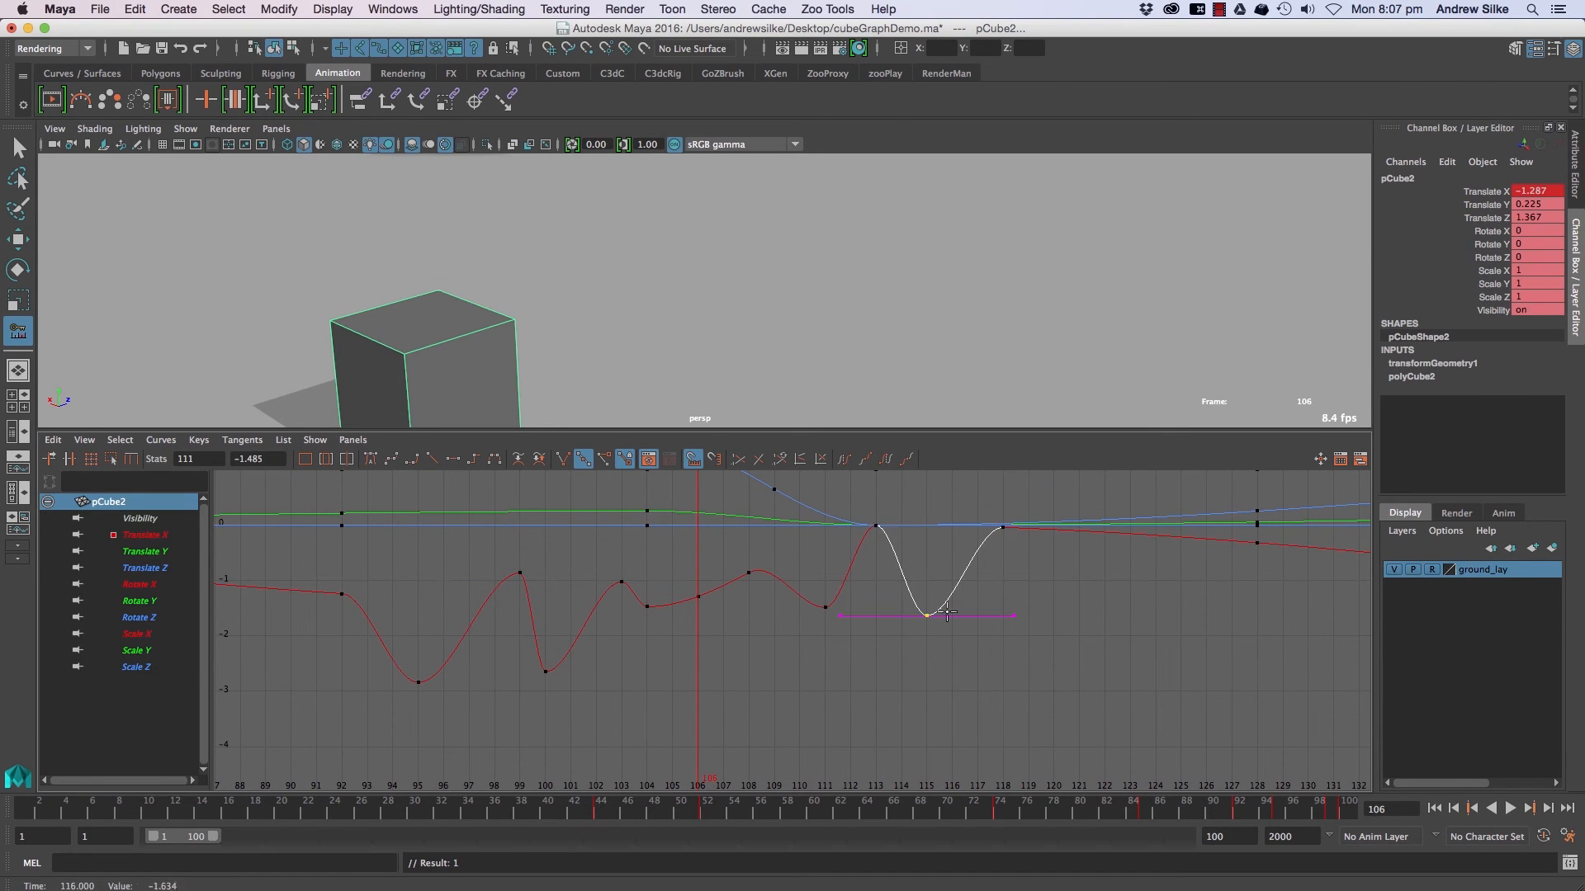
key(cmd+z)
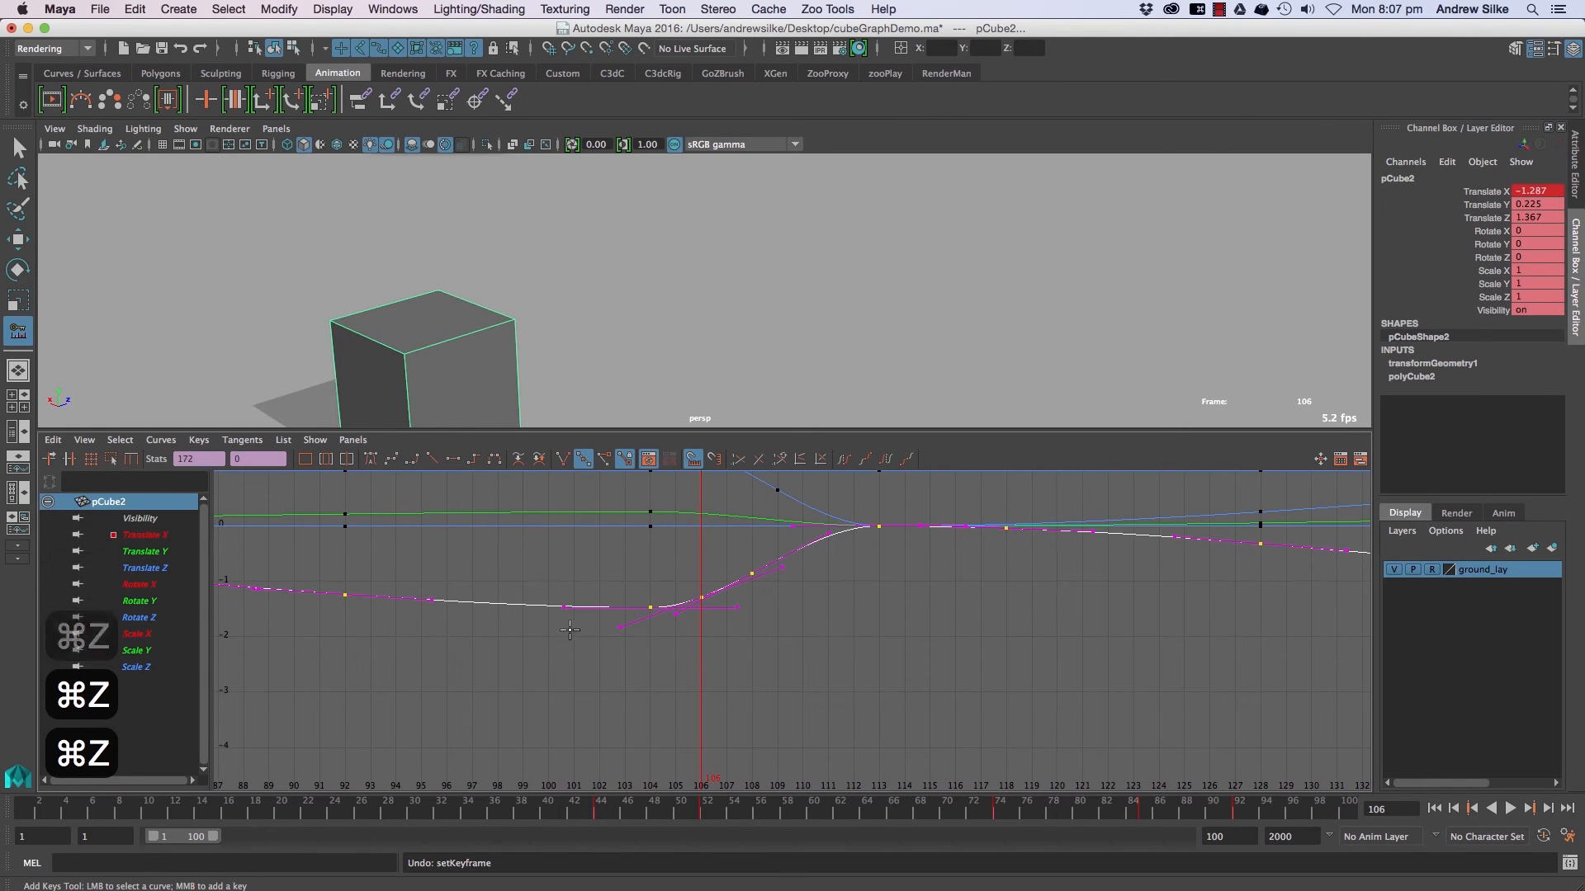
key(cmd+z)
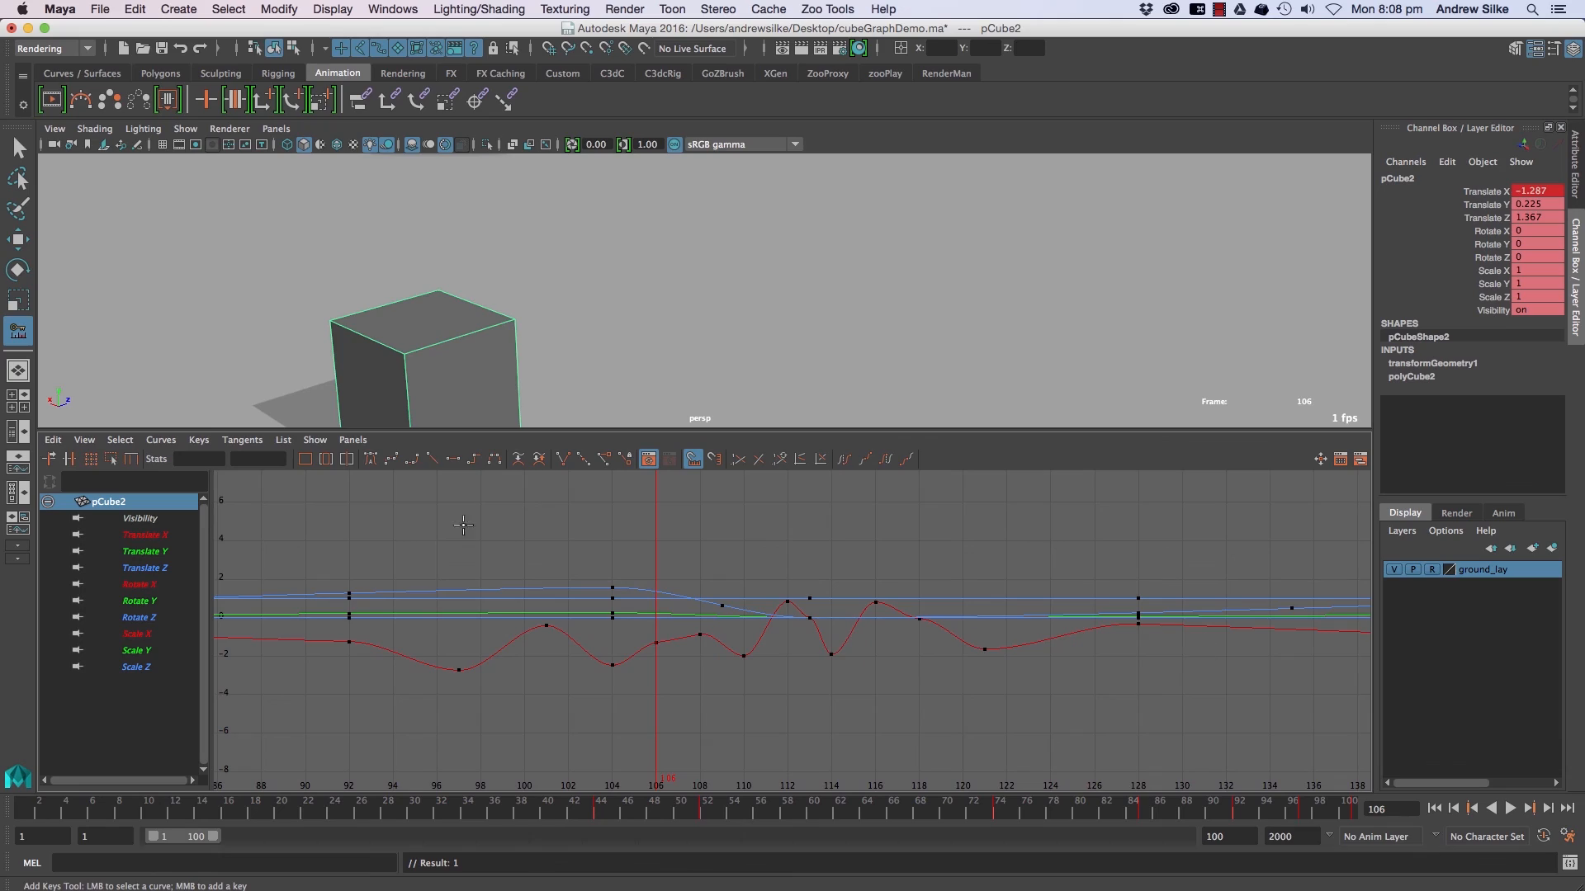
click(198, 438)
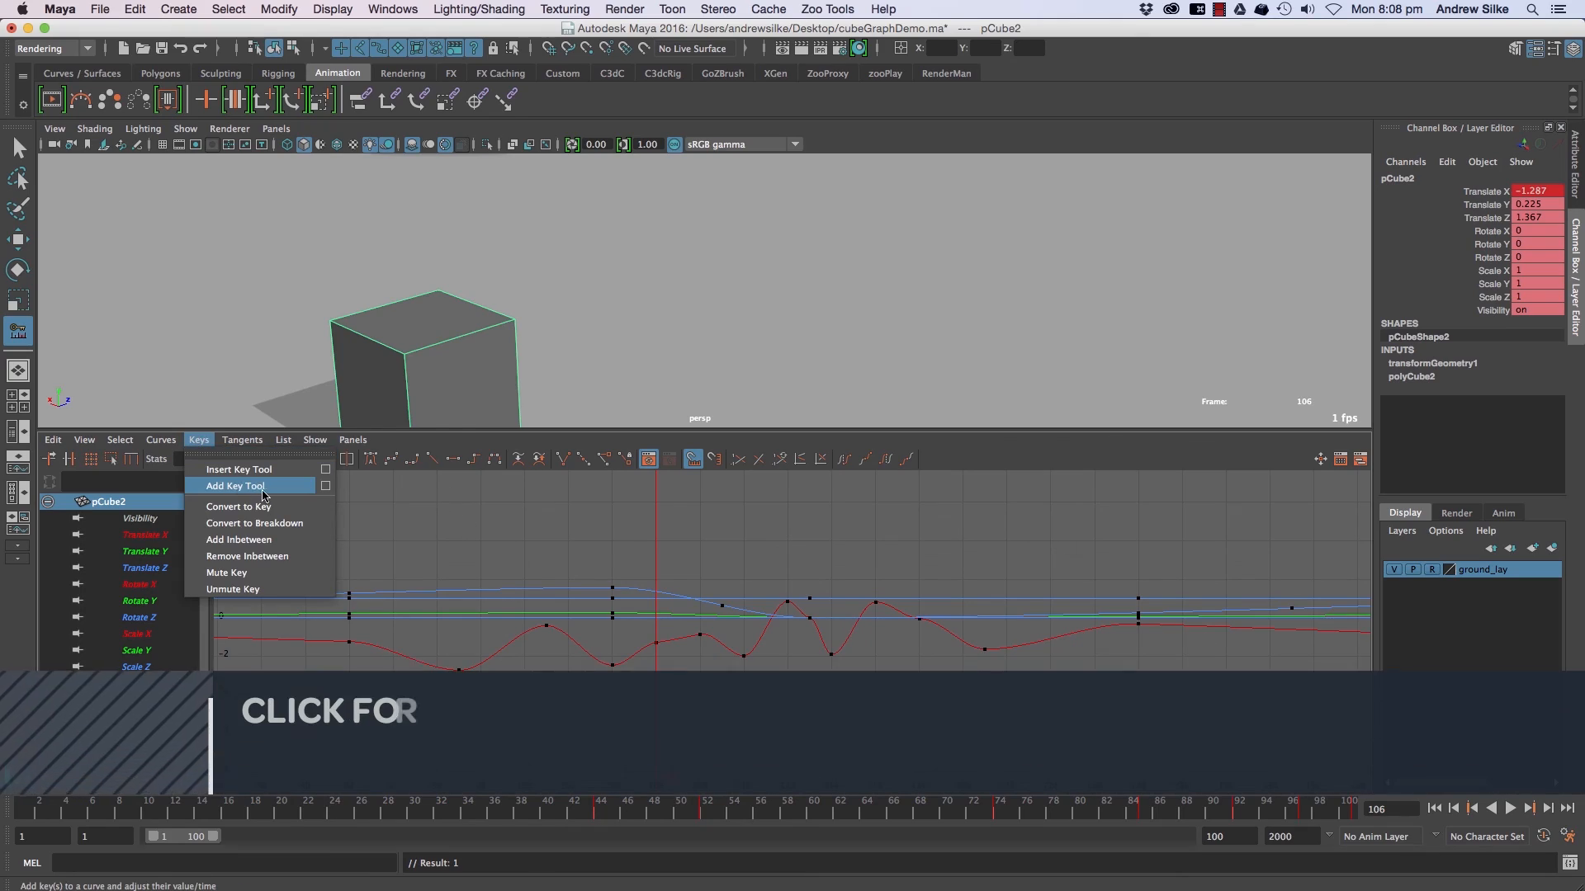